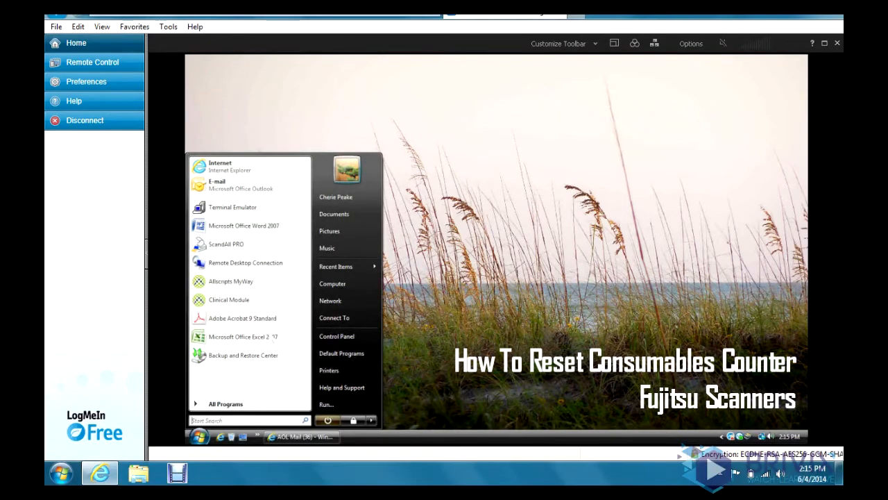
# Switch the LogMeIn remote session to full-screen view of the scanner workstation desktop
pyautogui.click(503, 254)
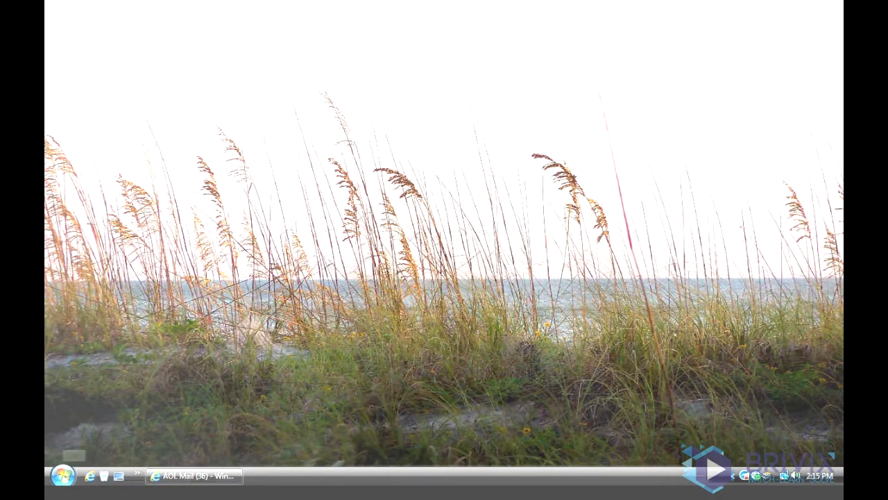
# Open the fi-5110Cdj Device Set tab from Control Panel's Scanners and Cameras, showing counters at 53000
pyautogui.click(63, 476)
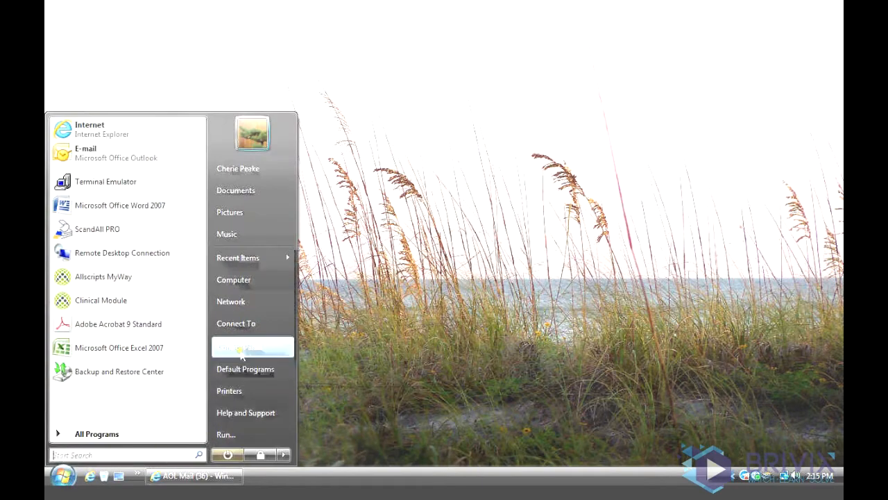
pyautogui.click(252, 347)
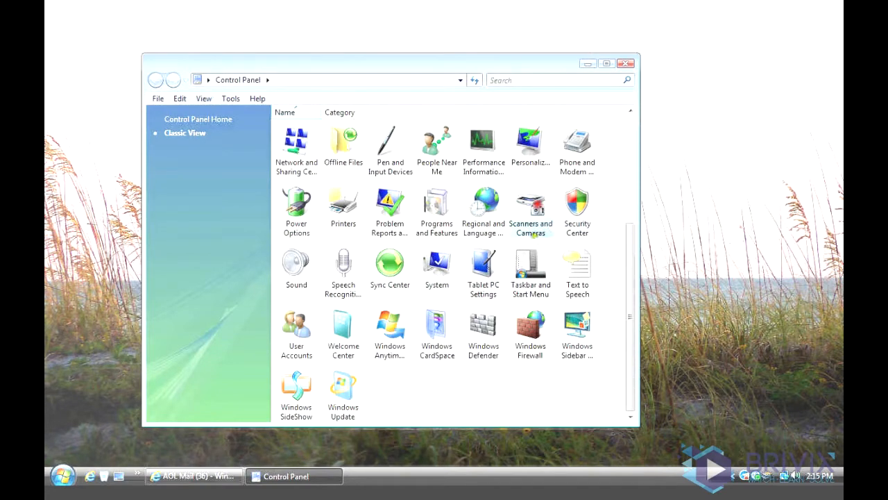
pyautogui.doubleClick(531, 208)
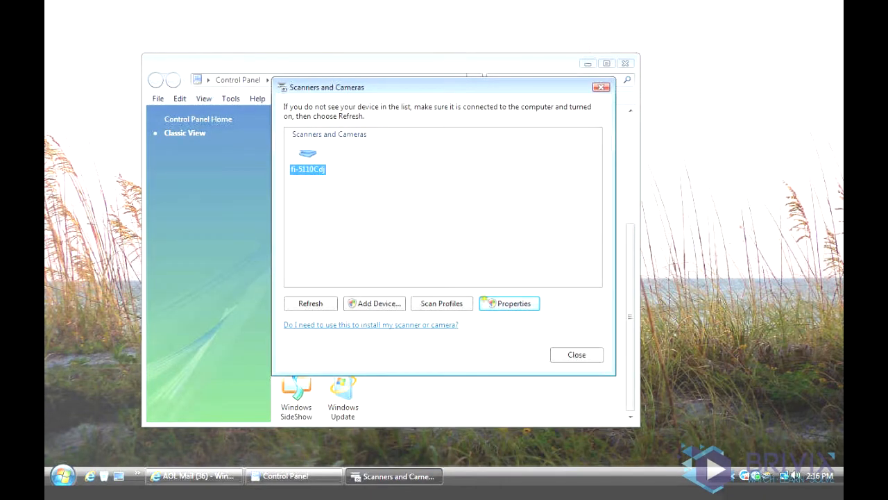
pyautogui.click(508, 303)
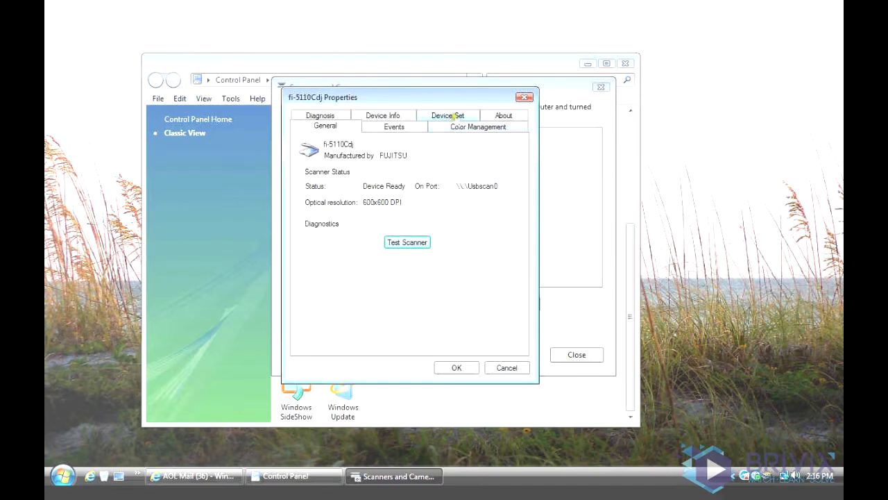
pyautogui.click(447, 115)
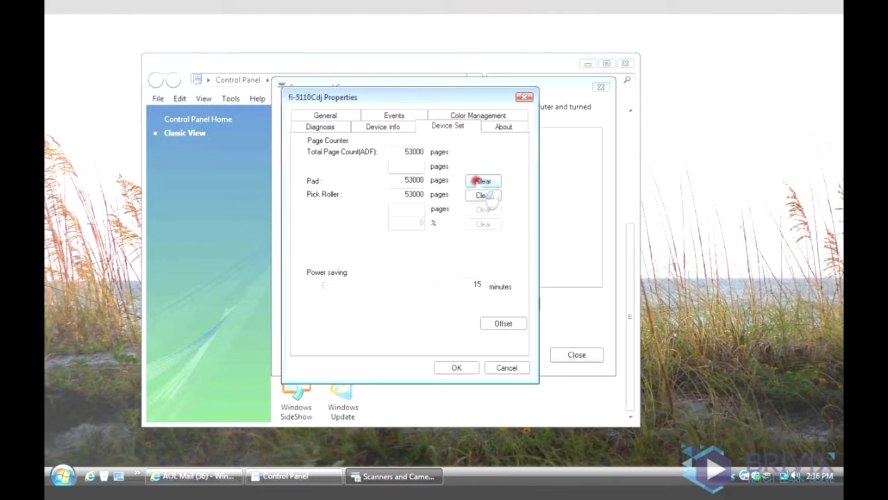
# Clear the Pad and Pick Roller counters to 0, confirm with OK, and close Scanners and Cameras and Control Panel
pyautogui.click(483, 180)
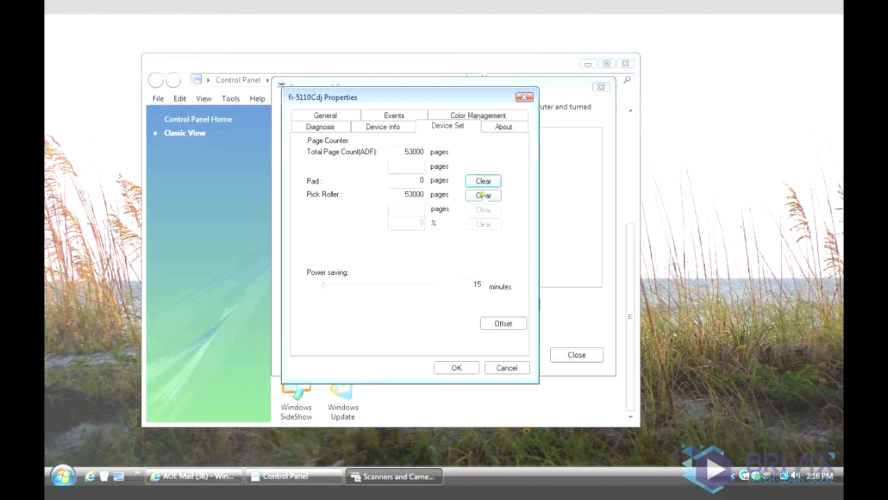
pyautogui.click(483, 195)
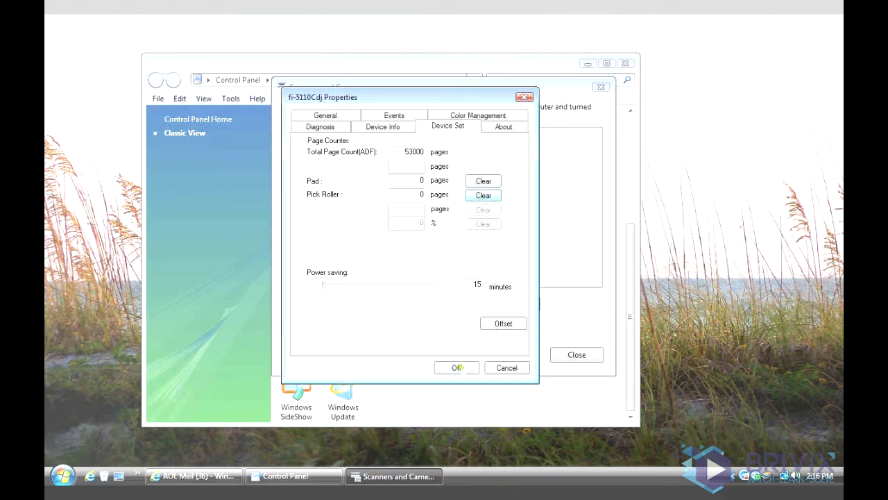
pyautogui.click(483, 195)
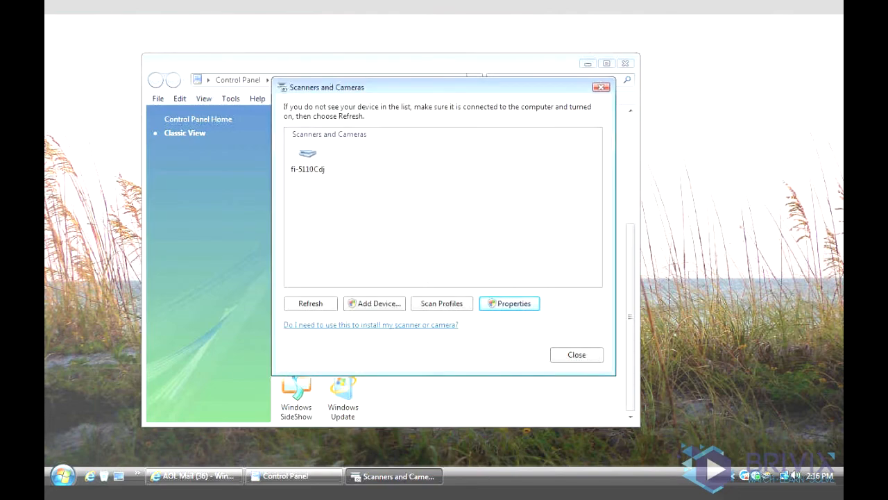
pyautogui.click(576, 355)
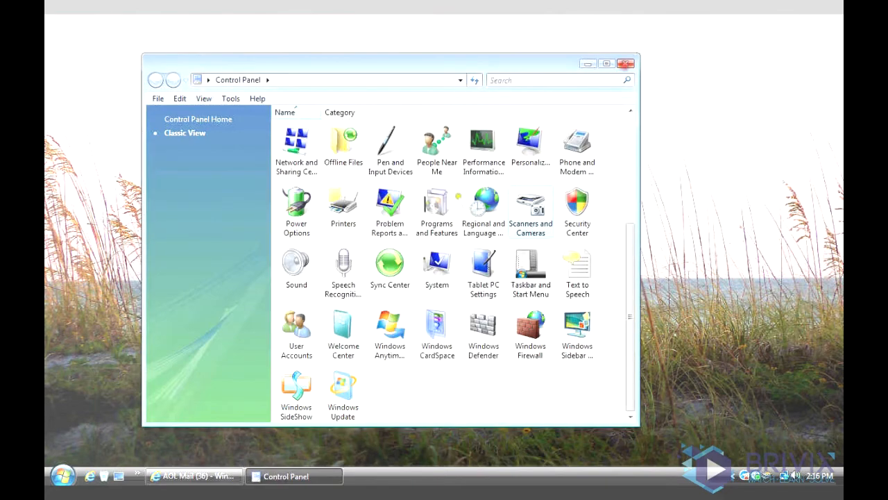
pyautogui.click(626, 63)
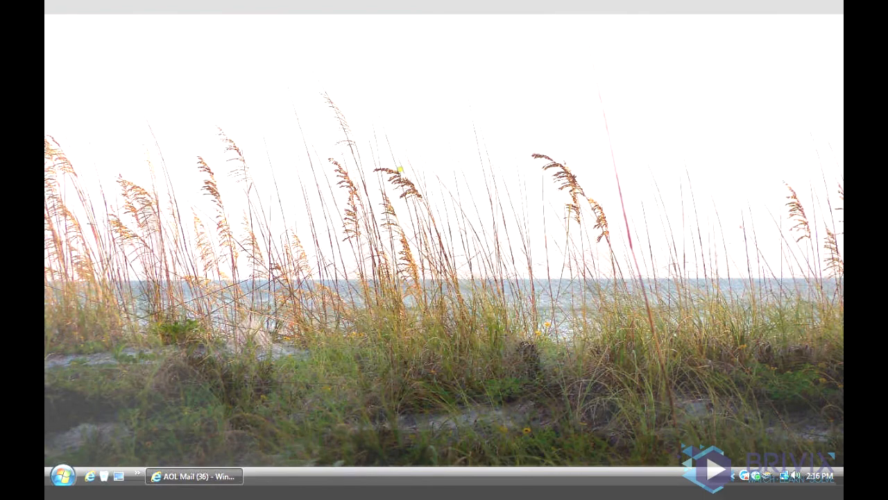